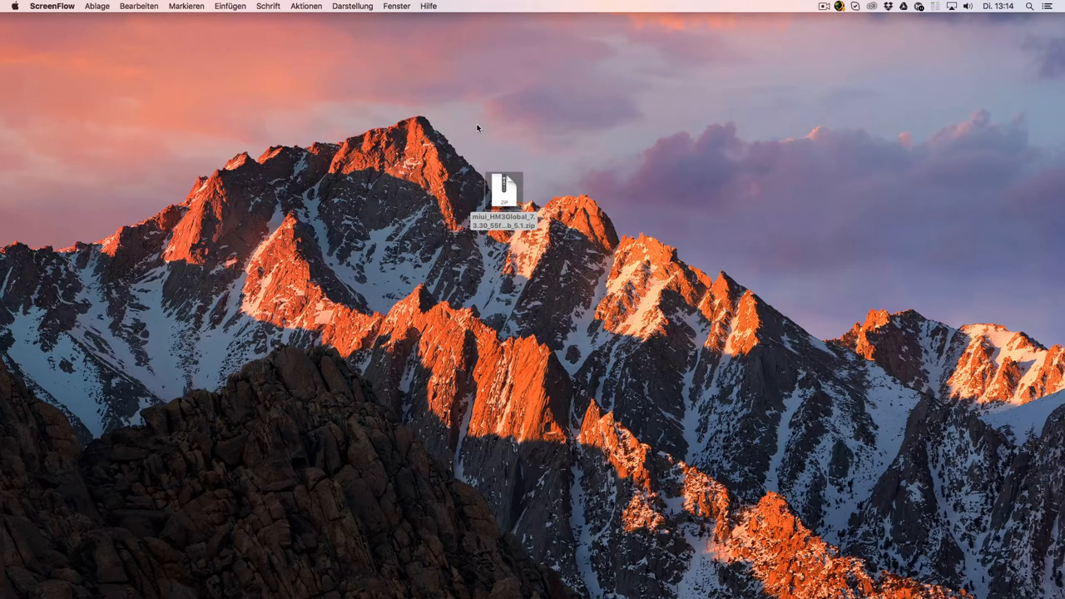
mouse_move(567, 206)
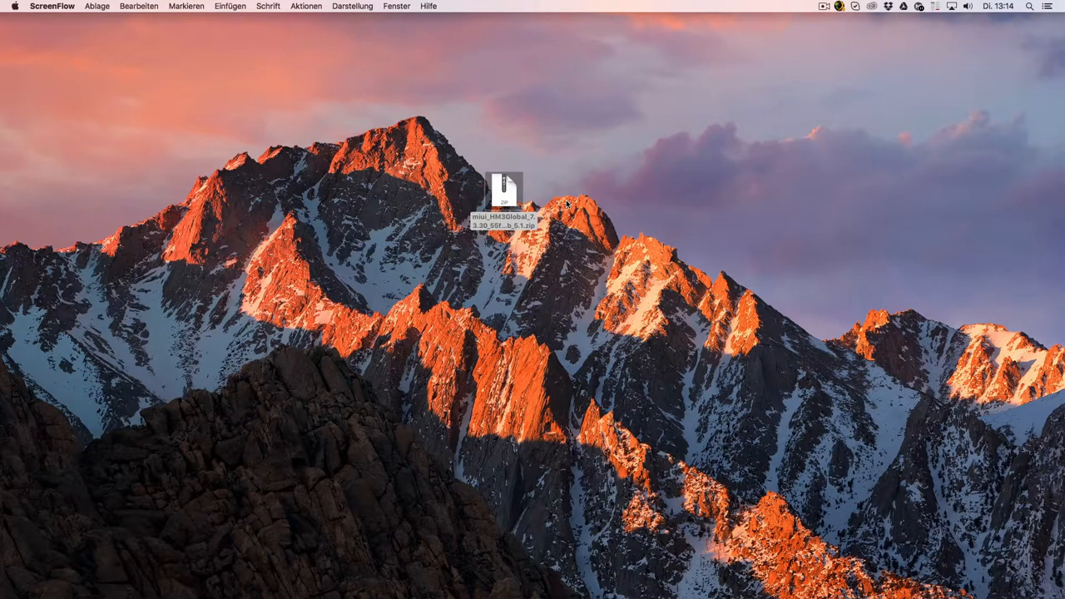
mouse_move(569, 205)
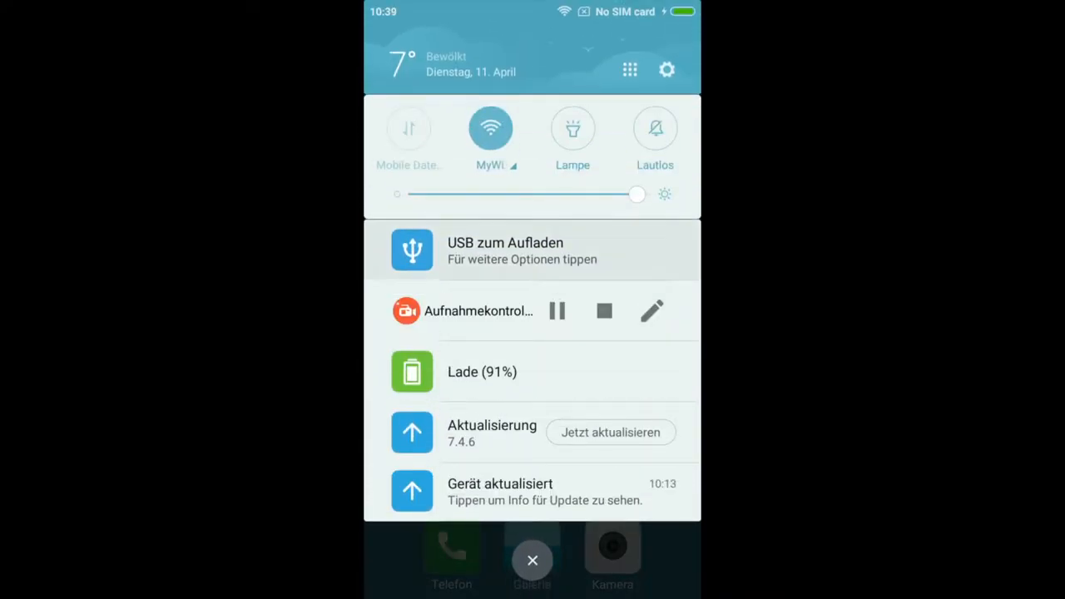
- Change the USB connection mode to 'Dateien übertragen (MTP)' file transfer
click(521, 250)
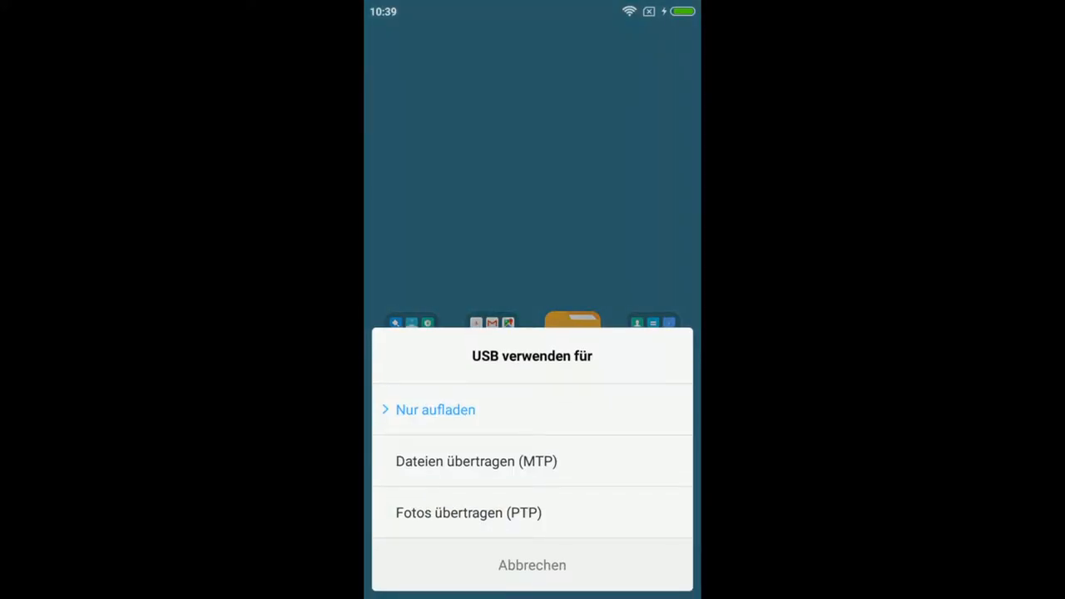
click(531, 565)
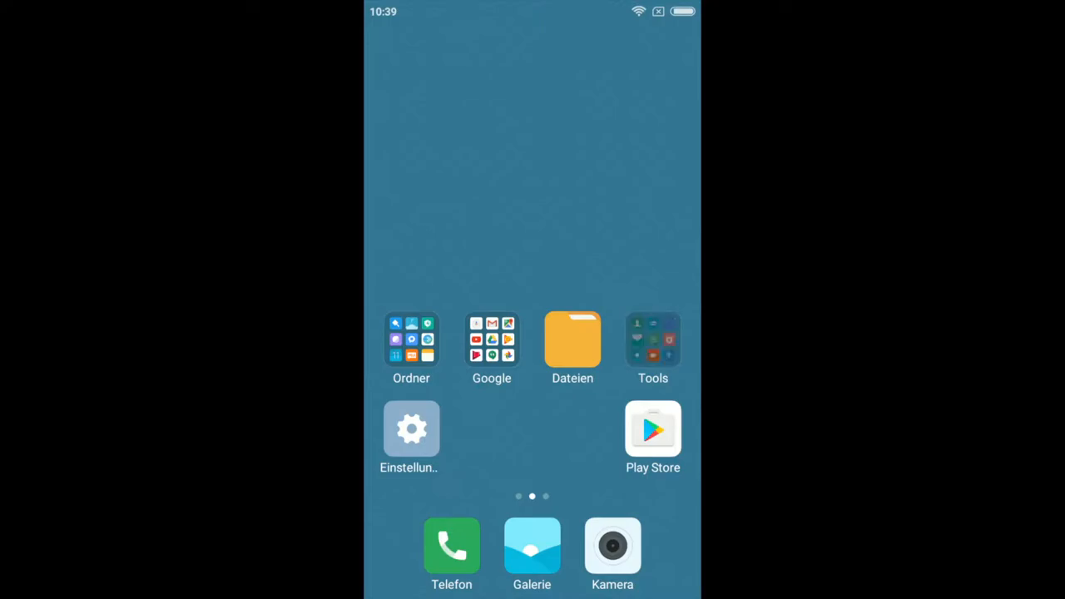
- In Updater, select the MIUI 7.3.30 zip from Download as the update package
click(652, 339)
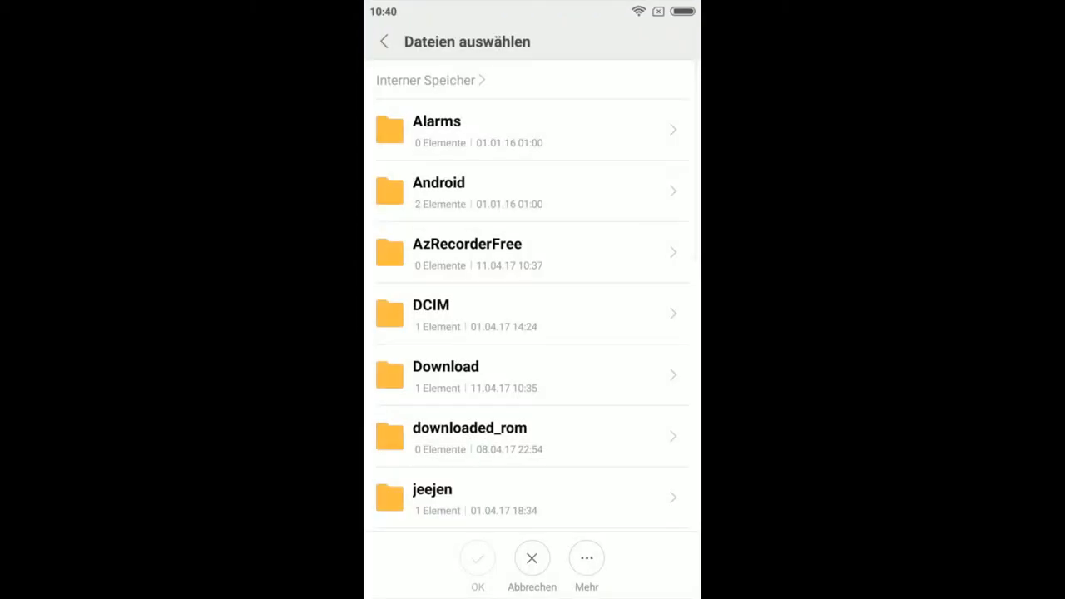
click(445, 375)
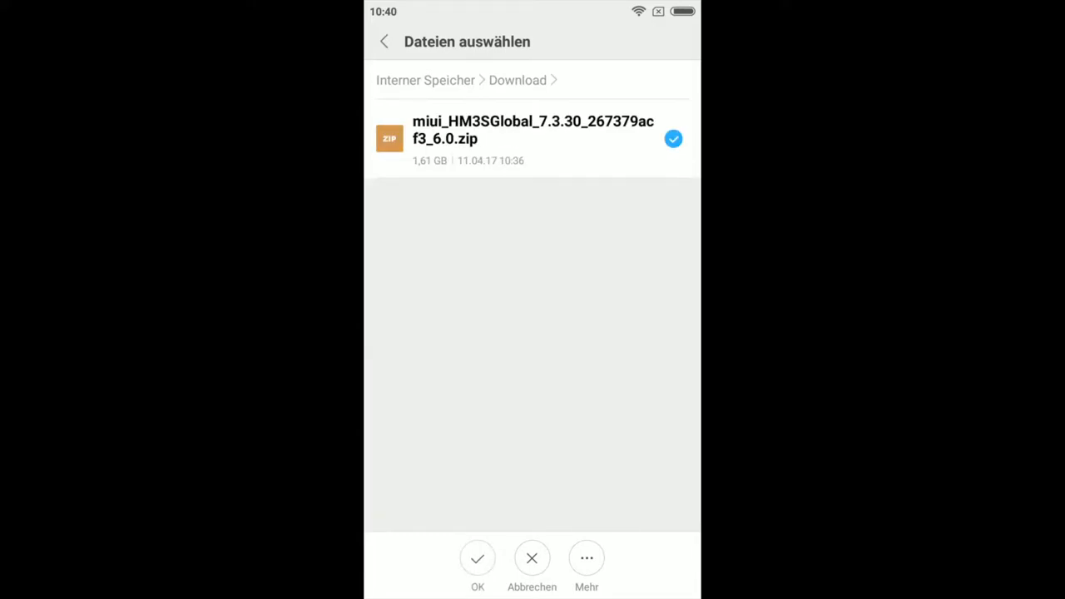
click(478, 558)
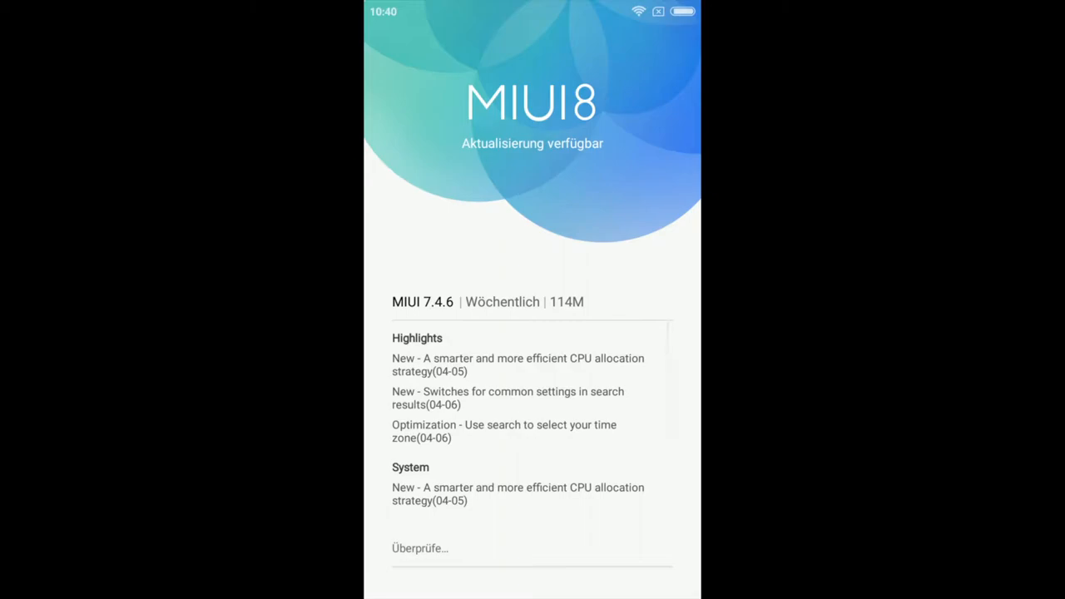
- Confirm 'Aktualisieren und Neustart' to install the 7.3.30 package and reboot
click(532, 548)
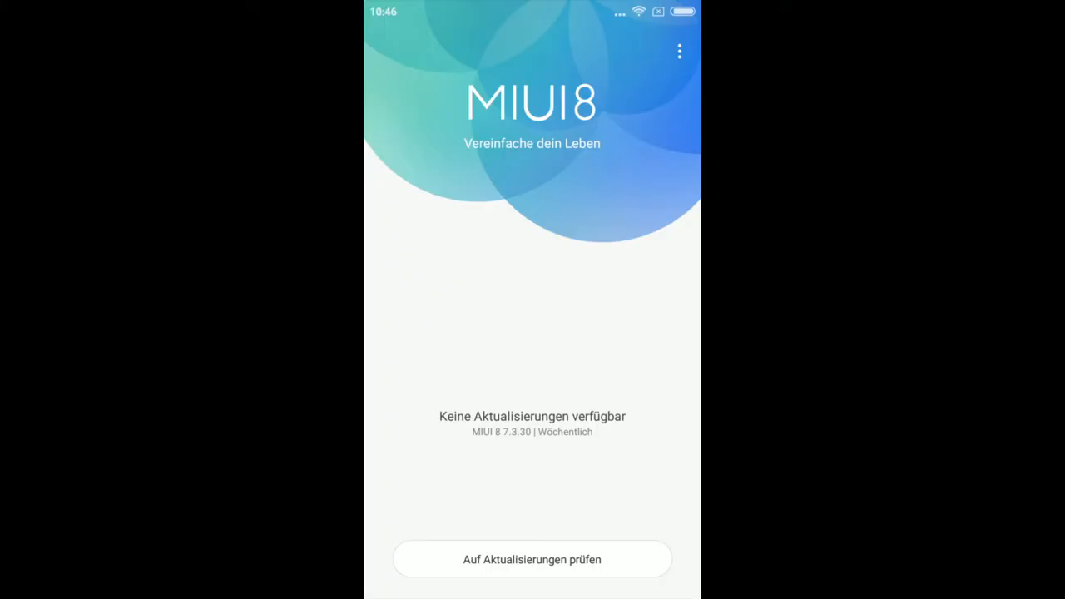
- In Updater Einstellungen, turn off 'Nur über WLAN überprüfen' and 'Automatisch aktualisieren'
click(679, 51)
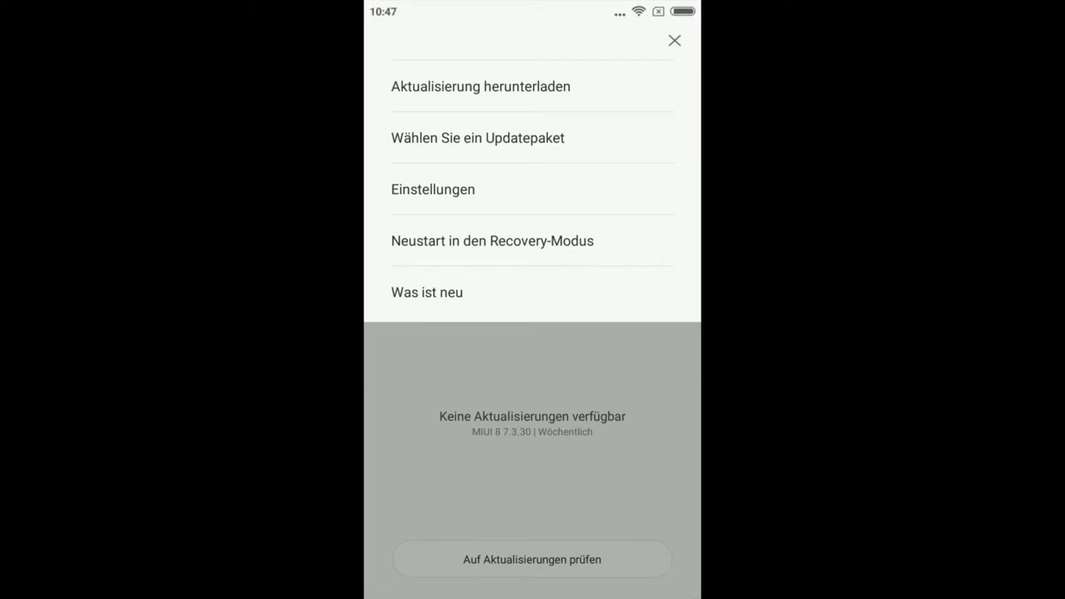
click(433, 188)
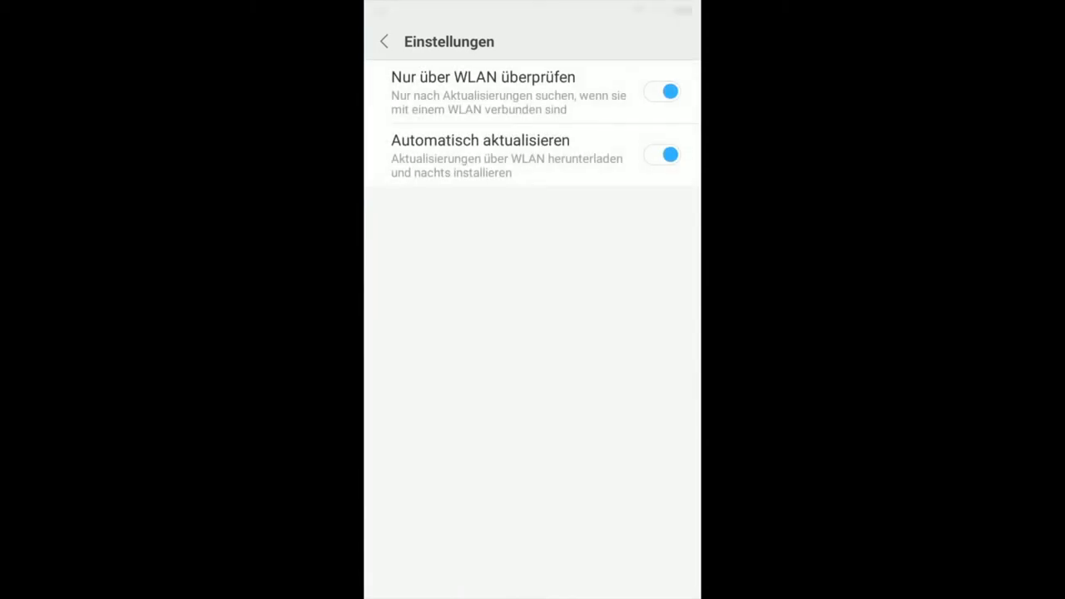
click(660, 91)
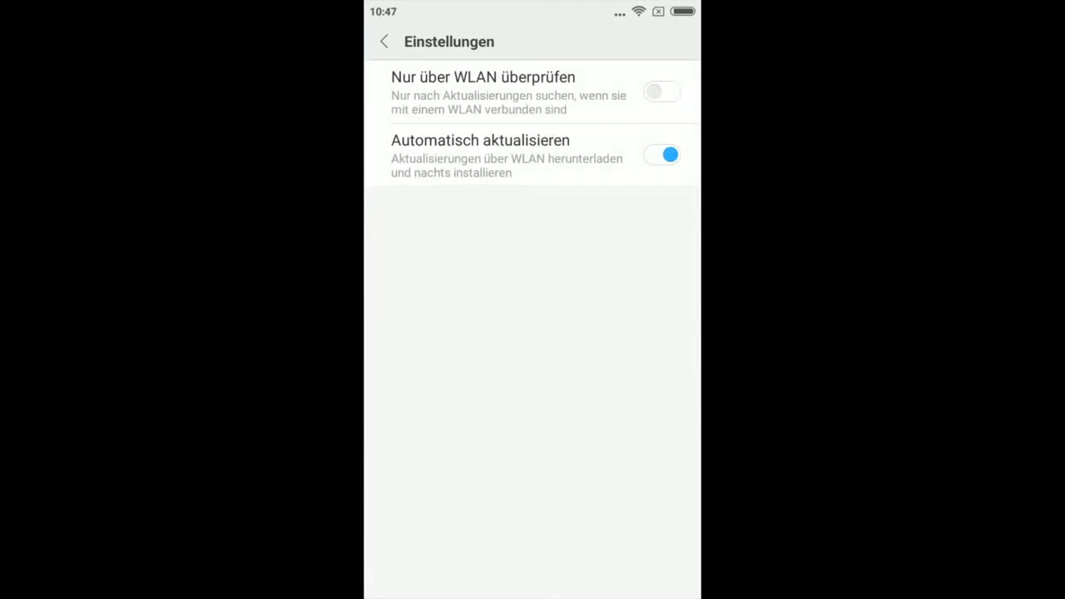
click(662, 155)
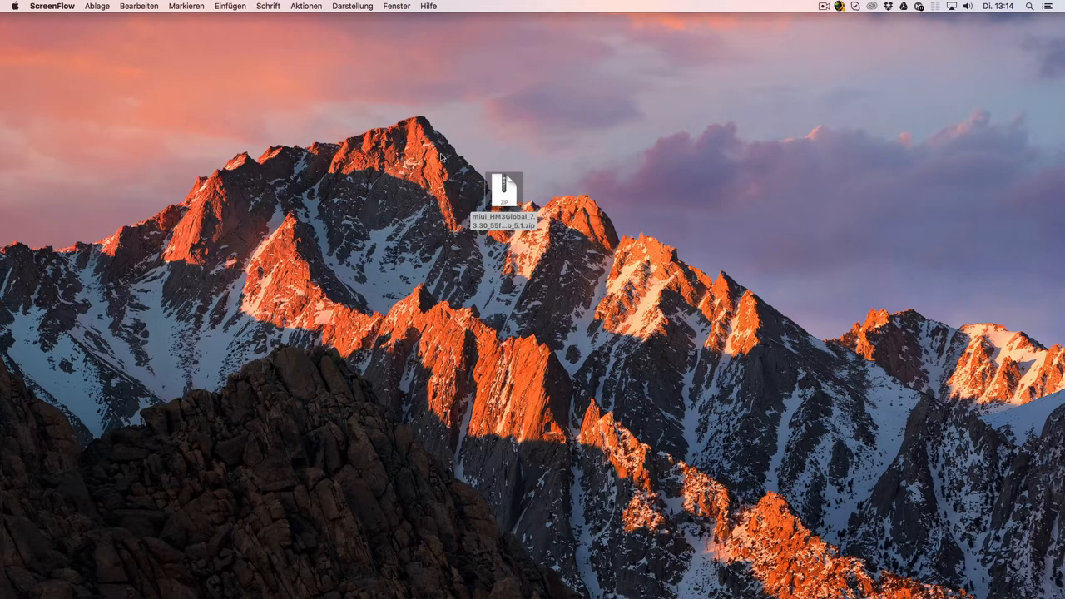
mouse_move(569, 205)
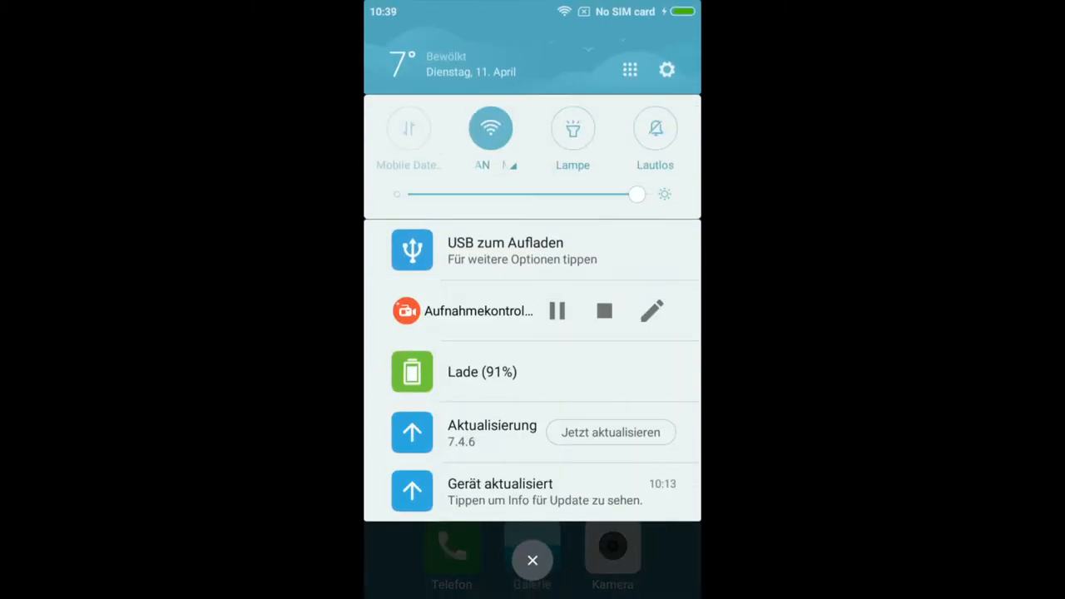
- Switch USB to MTP file transfer and copy the MIUI 7.3.30 zip into Download
click(521, 249)
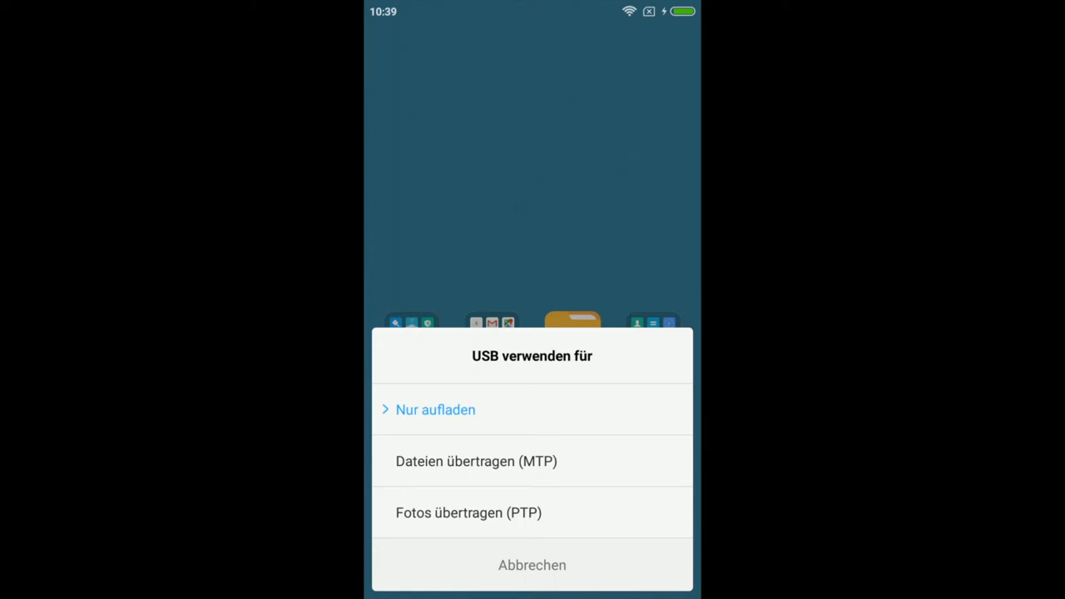
click(476, 461)
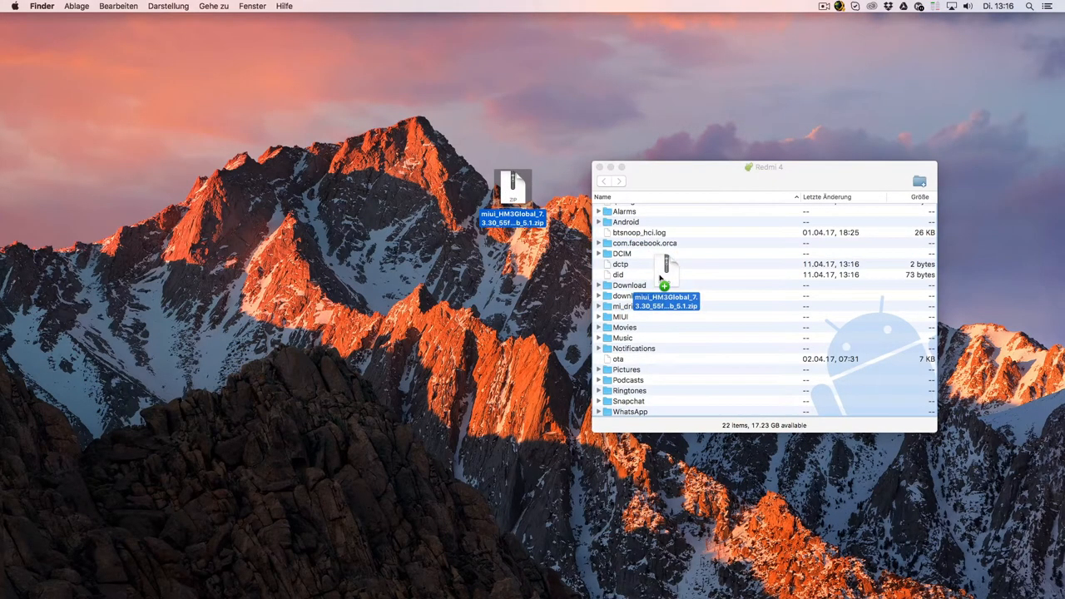
drag(513, 191, 665, 283)
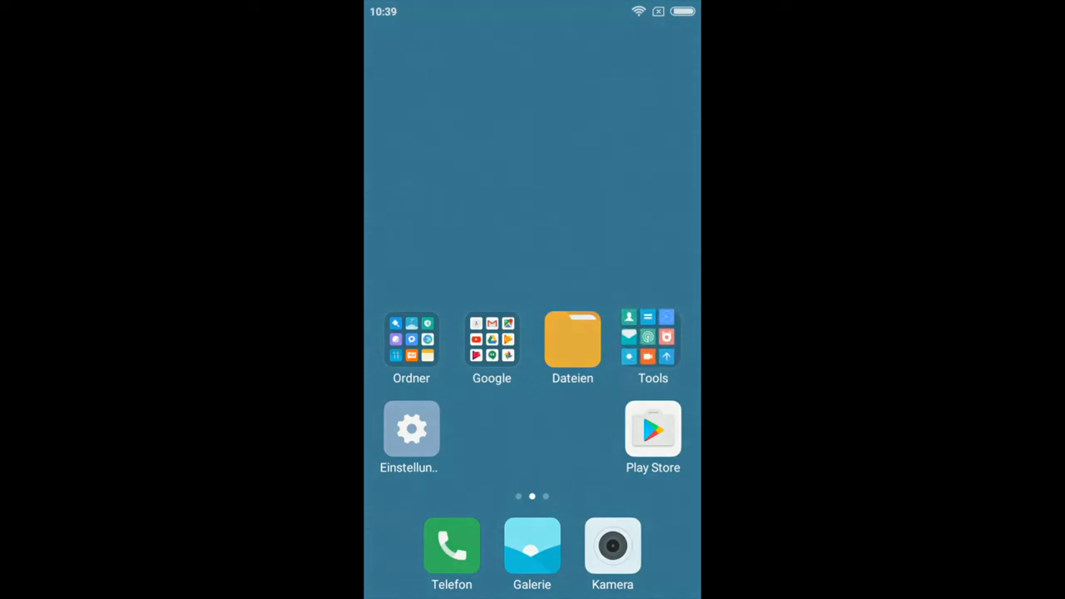
- In Updater, tick the MIUI 7.3.30 zip in Download and confirm it as update package
click(653, 339)
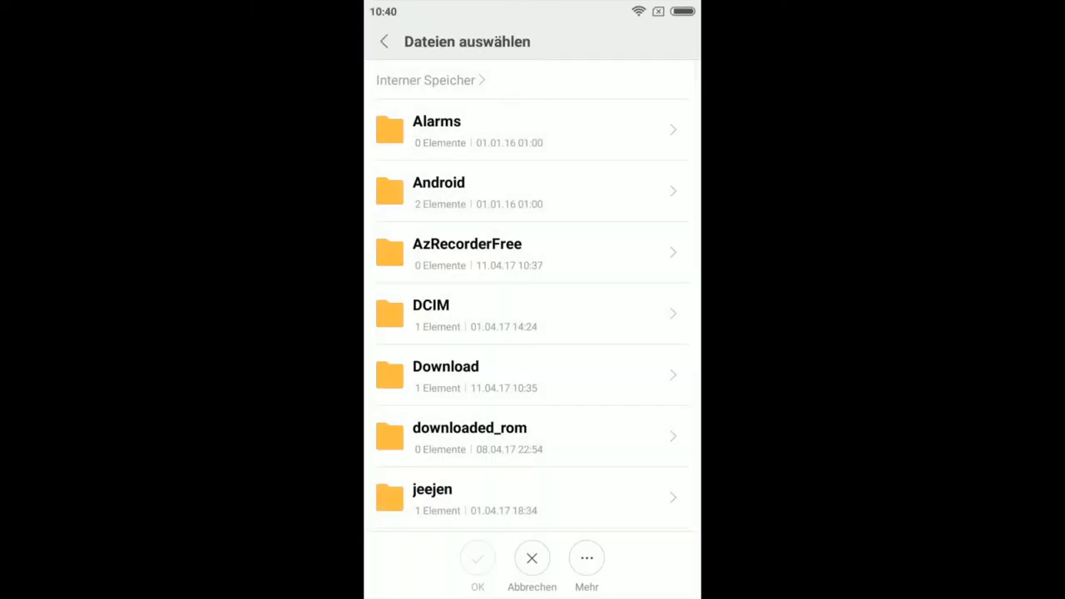
click(445, 374)
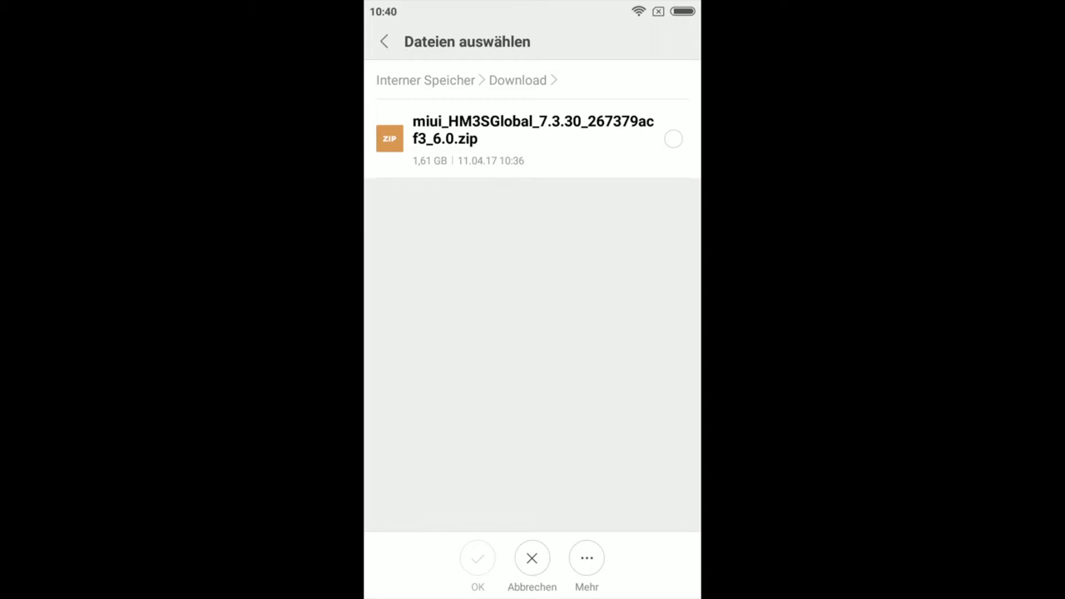
click(673, 139)
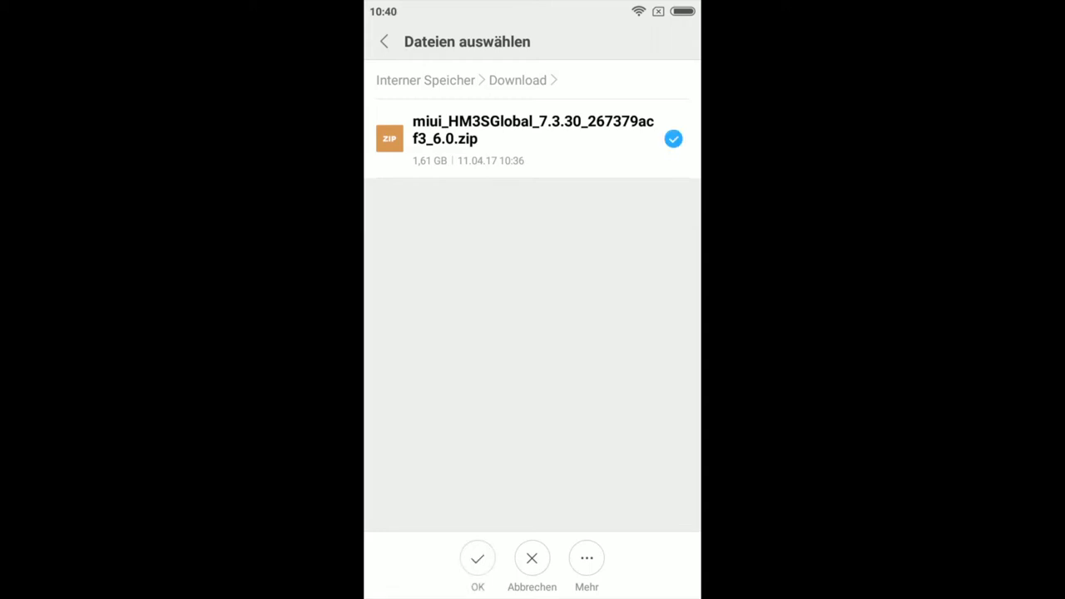
click(478, 557)
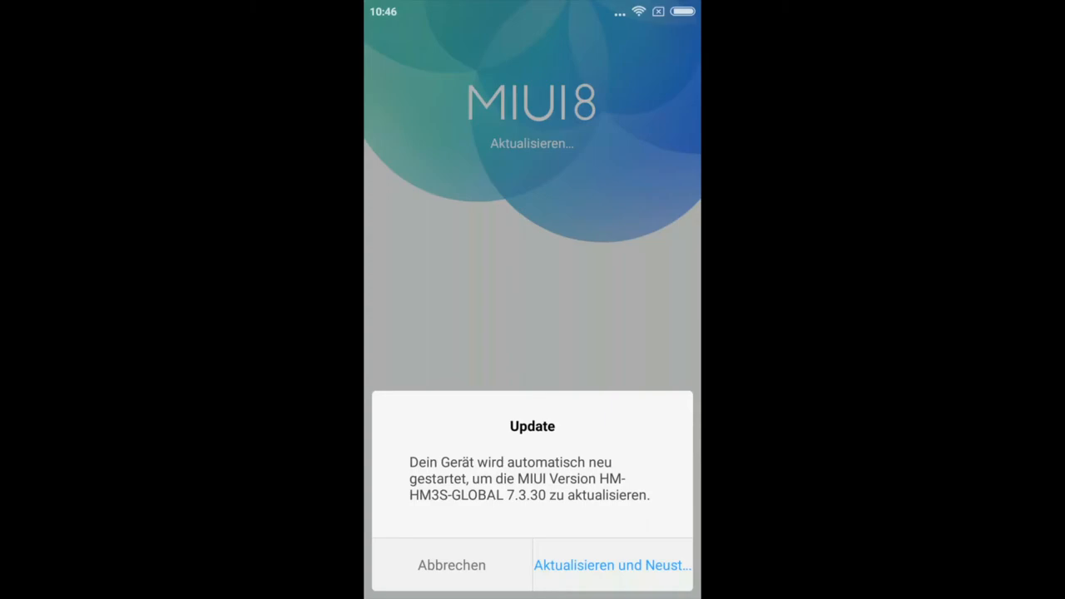
- Confirm 'Aktualisieren und Neustart' so the phone restarts on MIUI 8 7.3.30 weekly
click(612, 565)
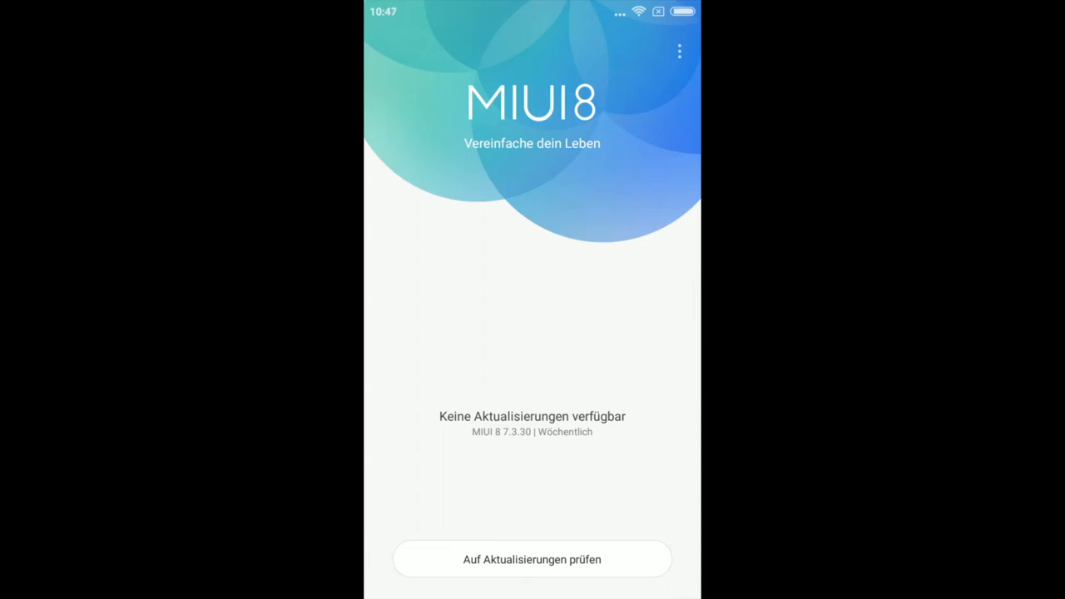
- Open the Einstellungen page from the Updater's three-dot menu
click(680, 51)
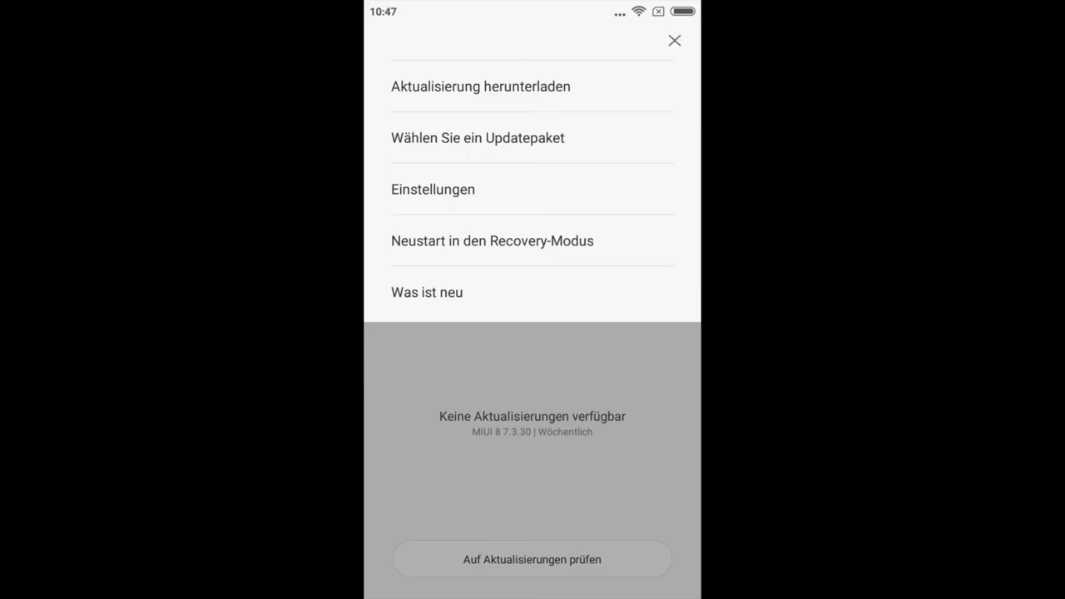
click(433, 189)
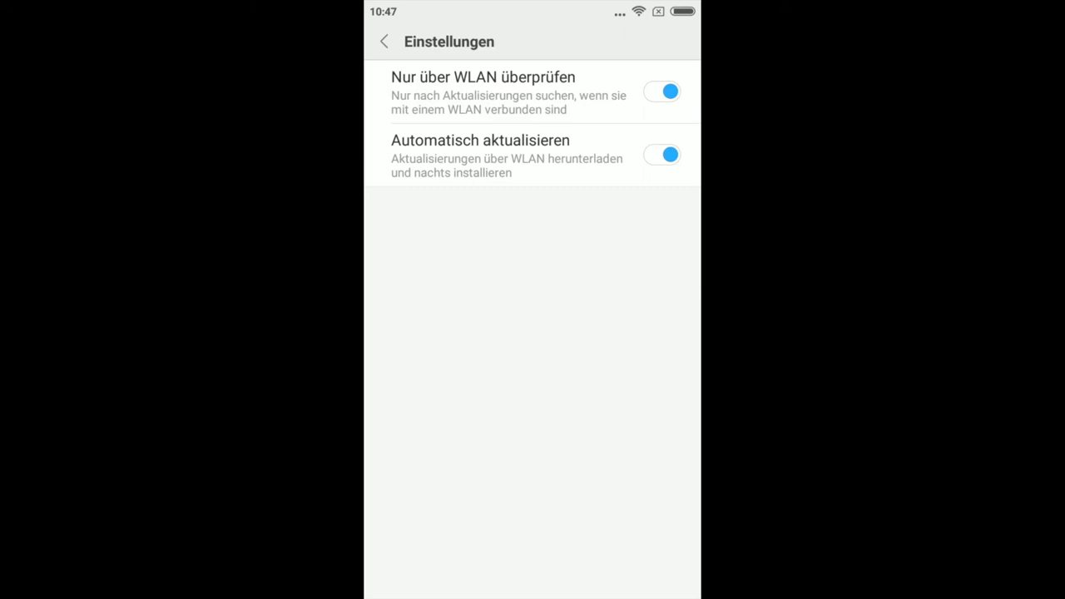